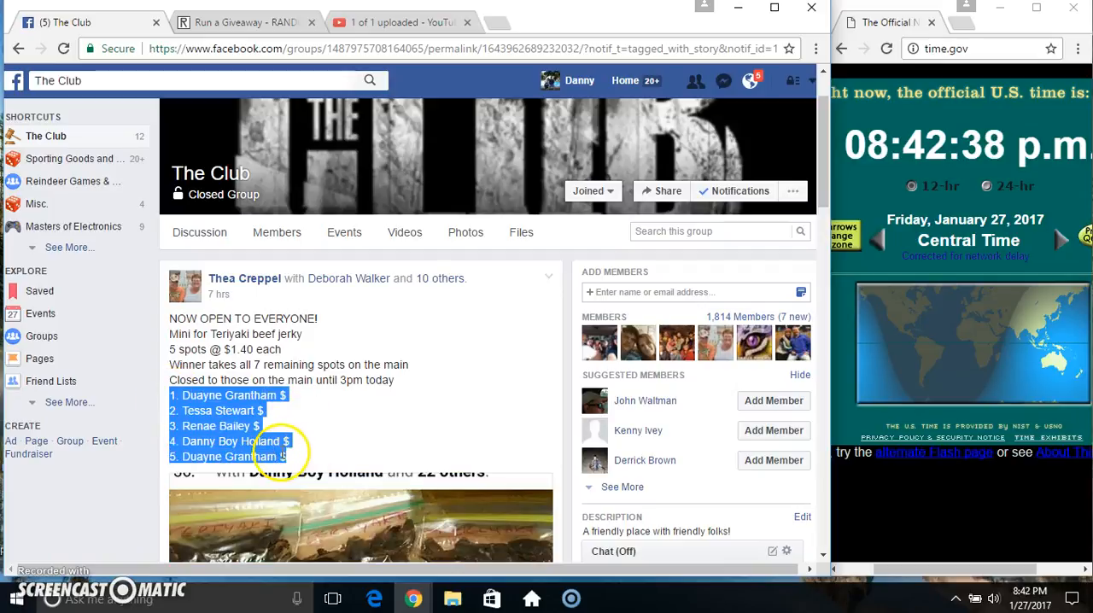
Scroll to the giveaway post's newest comments, then check and dismiss the system clock
{"action": "scroll", "scroll_direction": "down", "scroll_amount": 3}
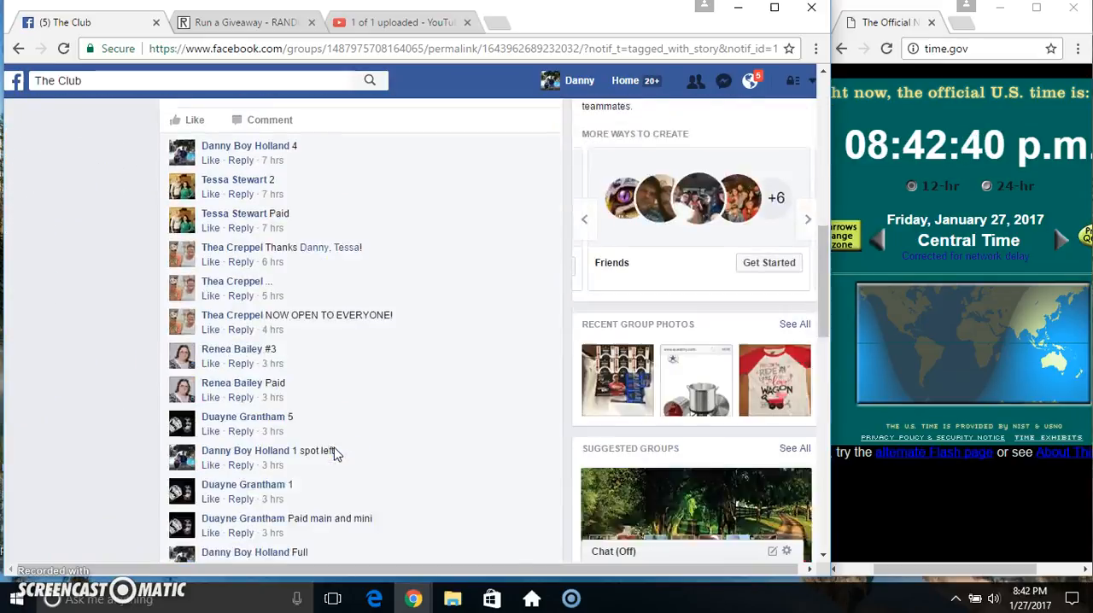
{"action": "scroll", "scroll_direction": "down", "scroll_amount": 3}
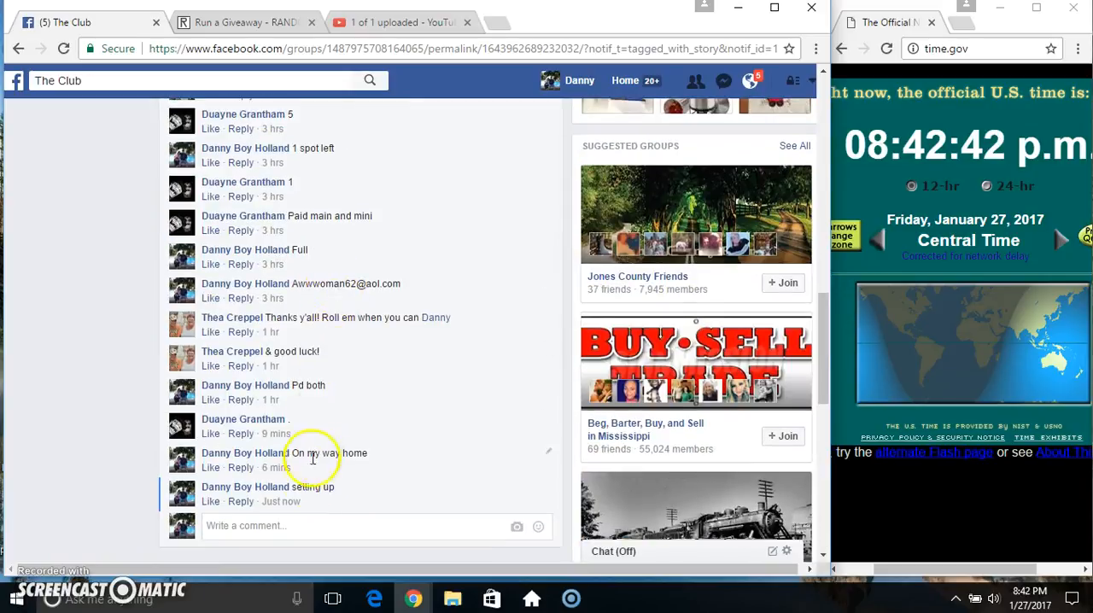
{"action": "left_click", "coordinate": [299, 525]}
{"action": "type", "text": "live"}
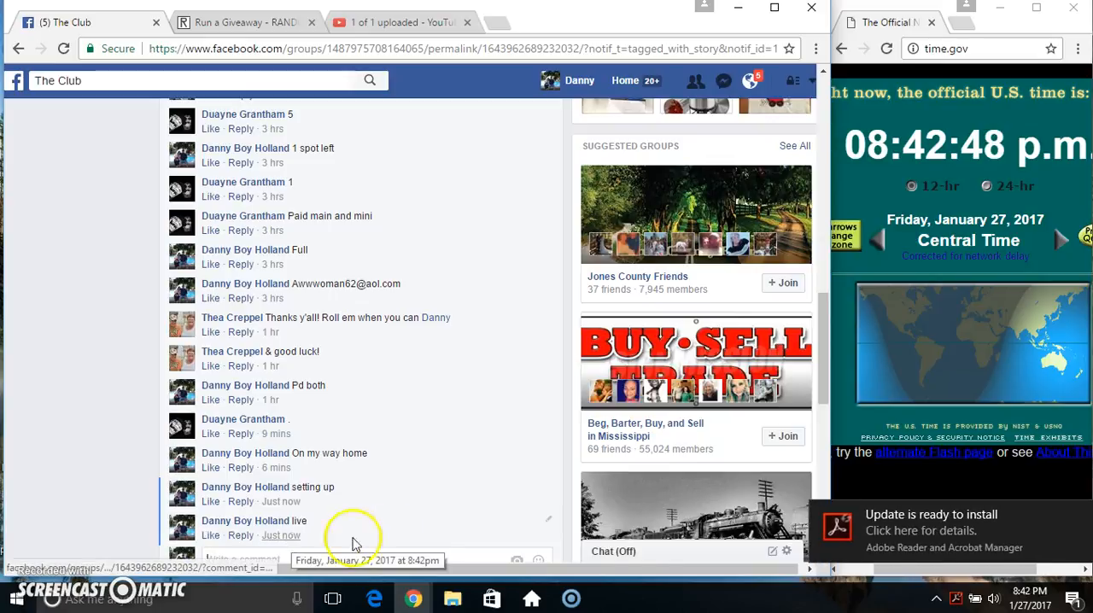
{"action": "left_click", "coordinate": [1028, 591]}
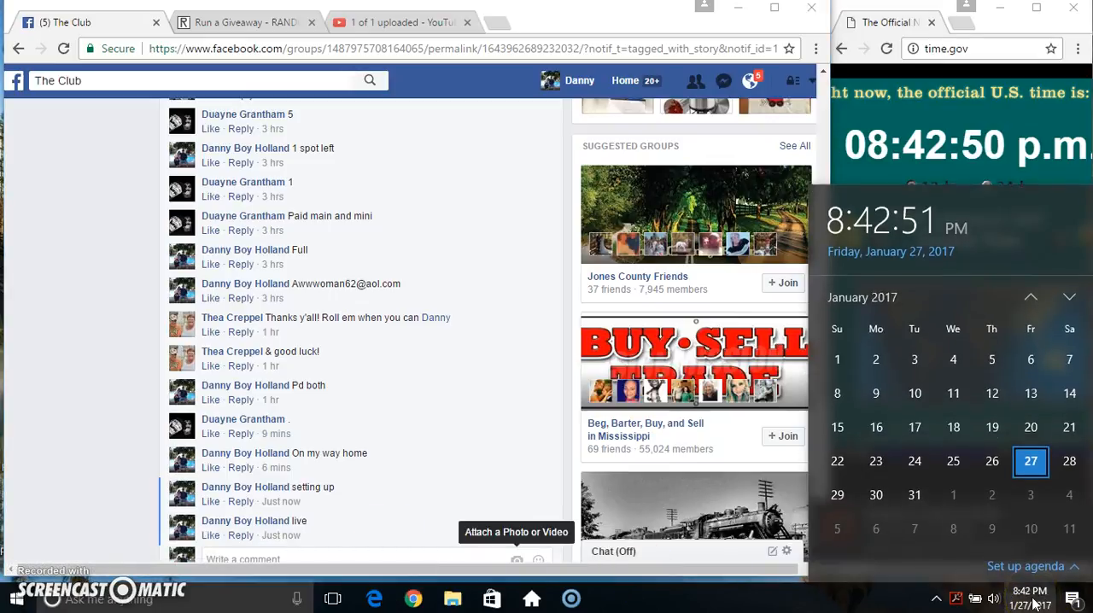
{"action": "left_click", "coordinate": [243, 22]}
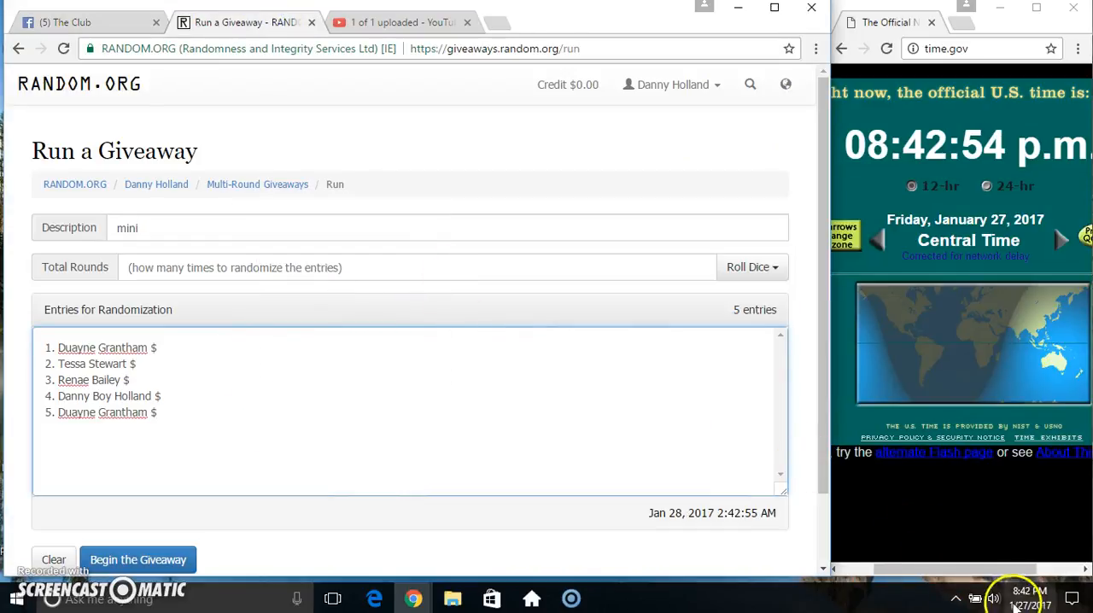
Check the clock, then roll dice to set 6 total rounds for 'mini'
{"action": "left_click", "coordinate": [994, 598]}
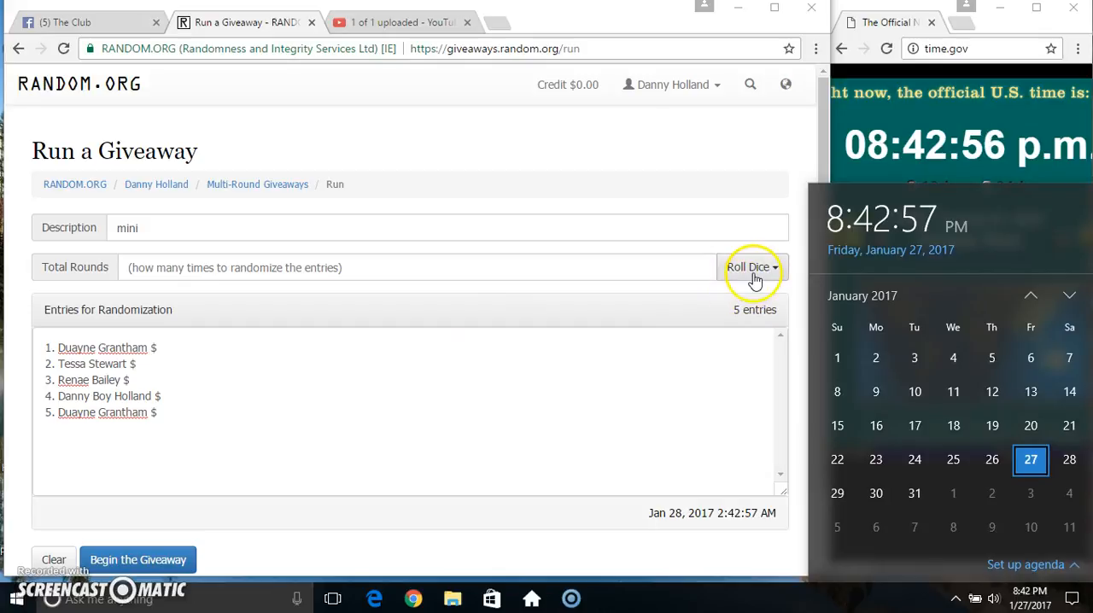
{"action": "left_click", "coordinate": [750, 267]}
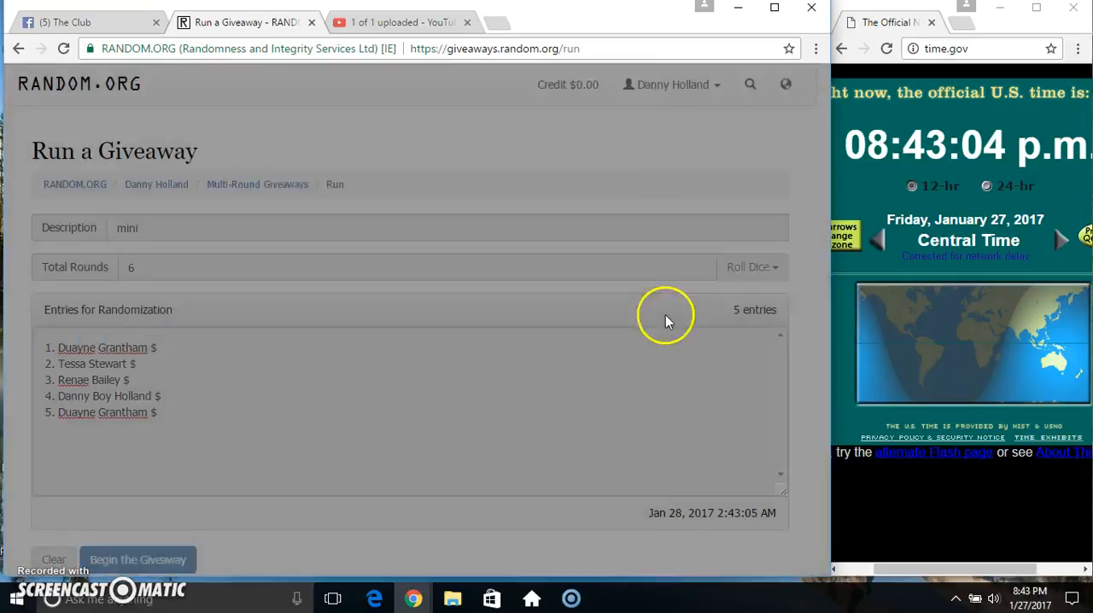
{"action": "left_click", "coordinate": [137, 559]}
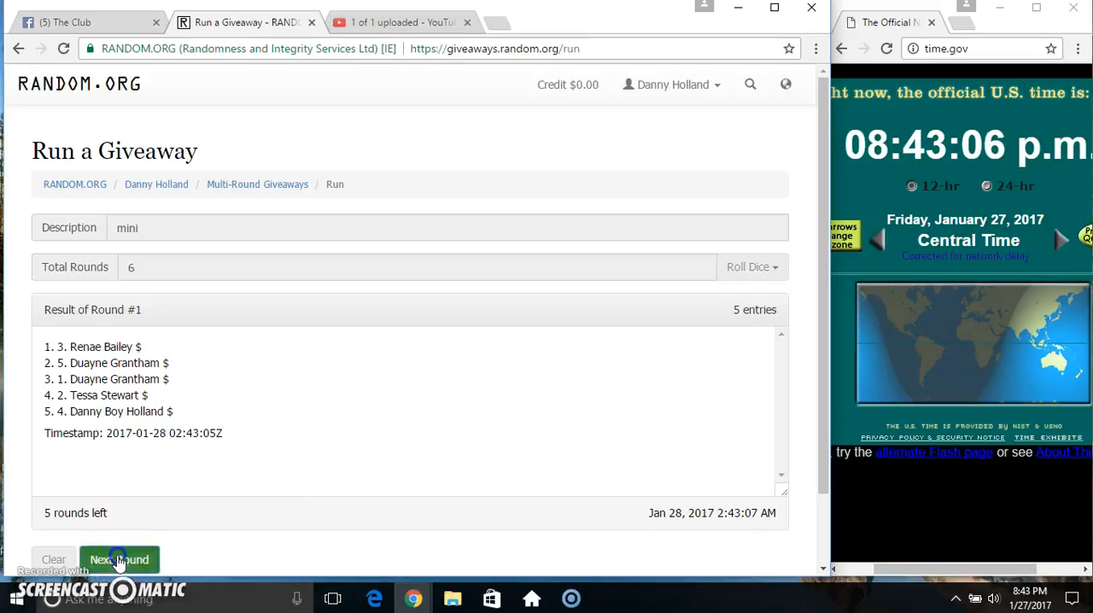
{"action": "left_click", "coordinate": [119, 560]}
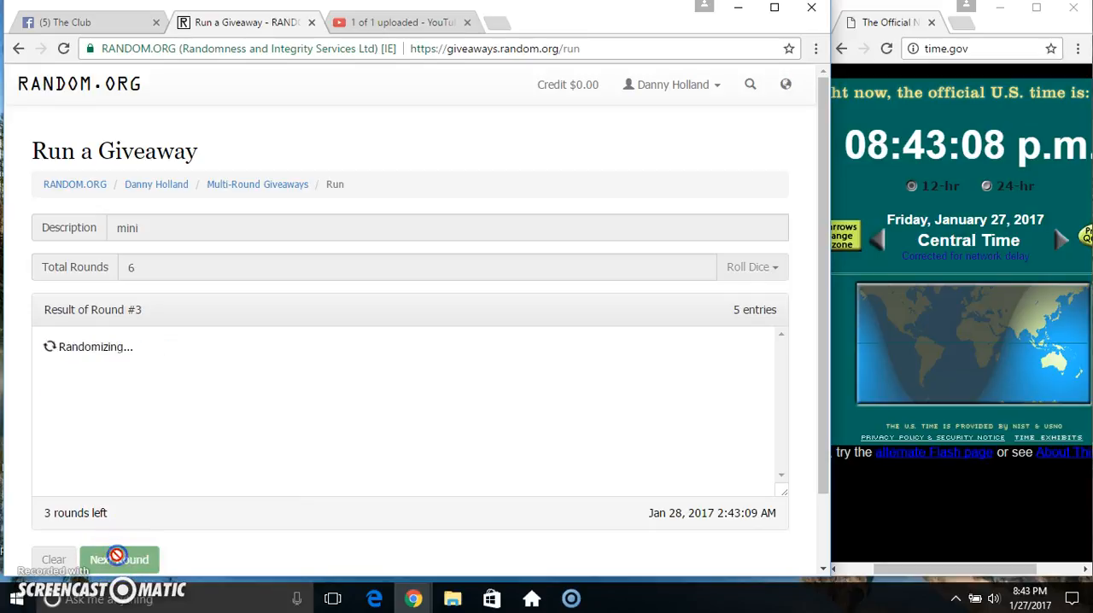
{"action": "left_click", "coordinate": [119, 559]}
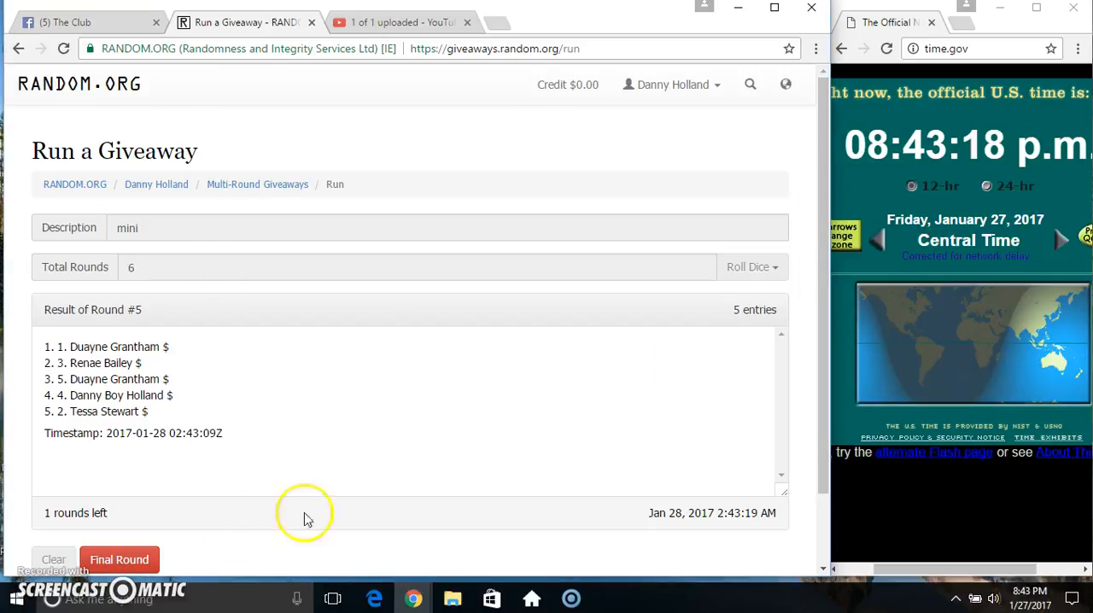
{"action": "left_click", "coordinate": [119, 559]}
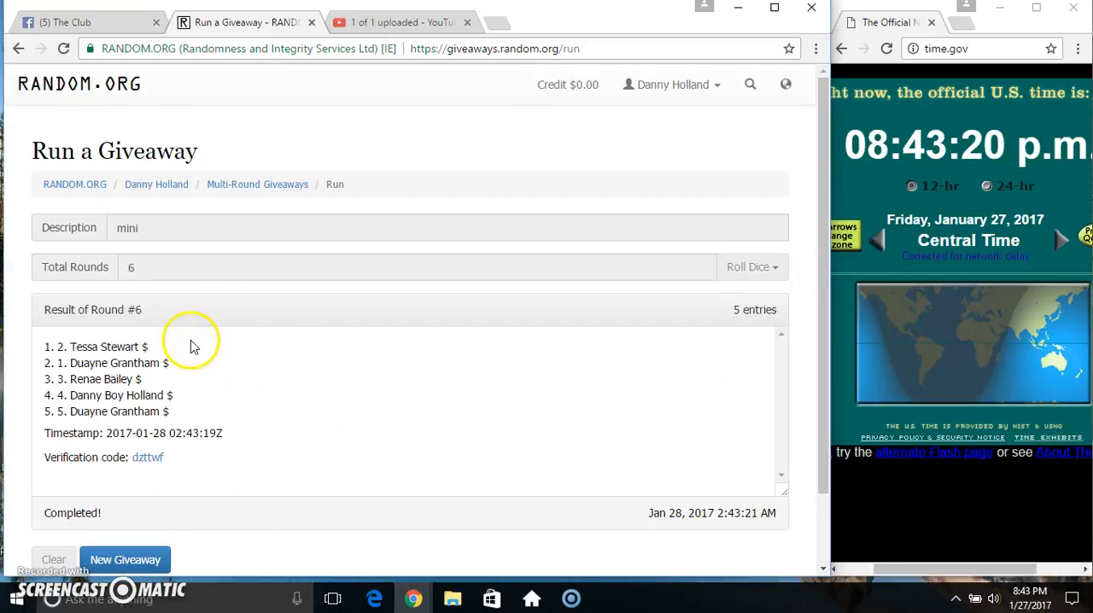
{"action": "double_click", "coordinate": [101, 346]}
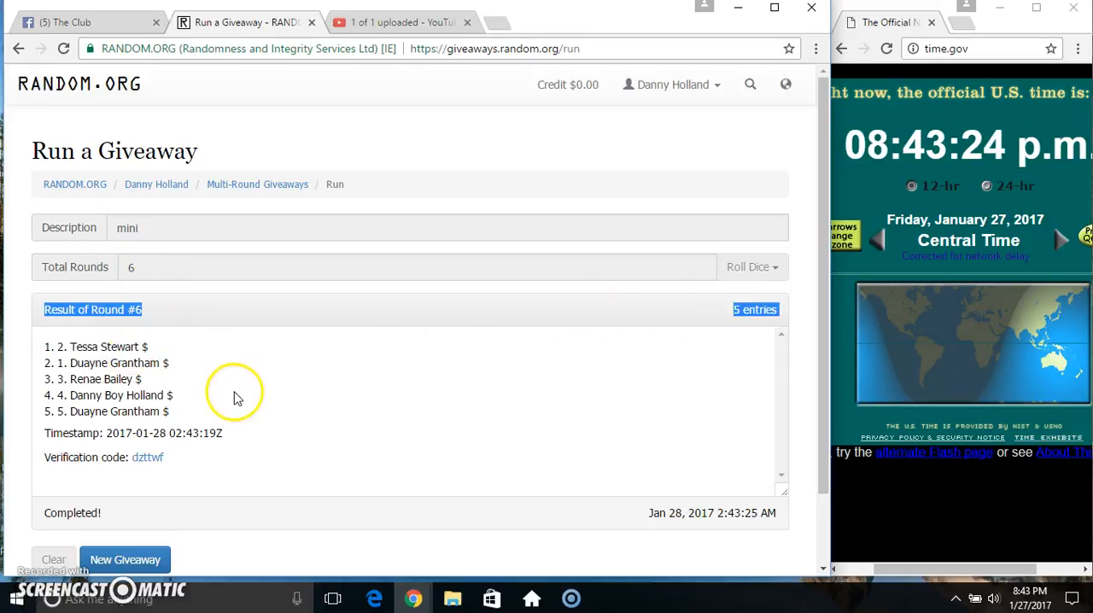
{"action": "left_click", "coordinate": [86, 21]}
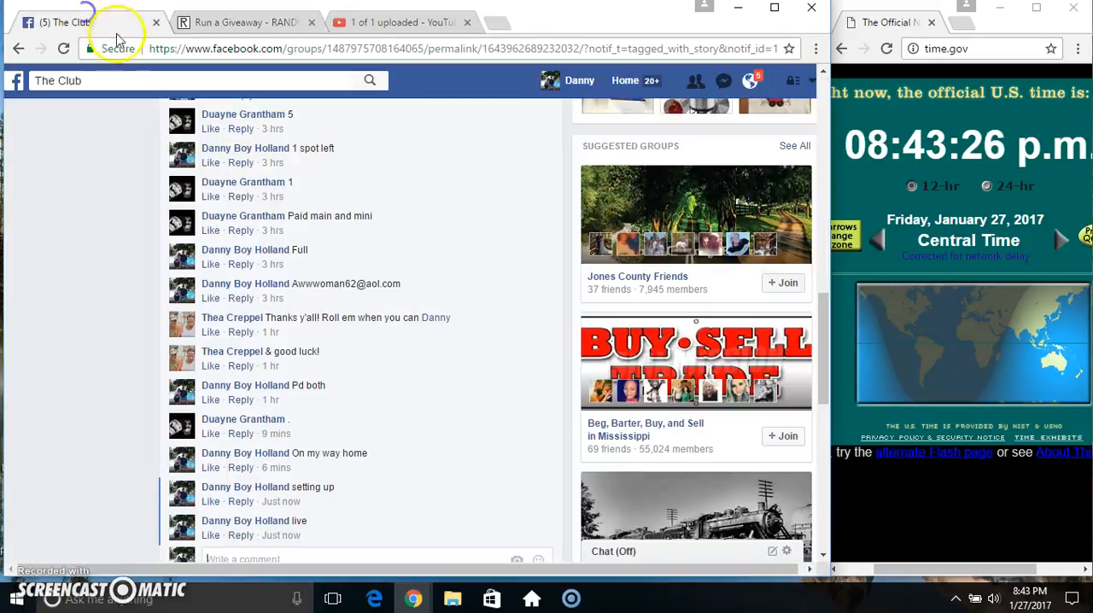